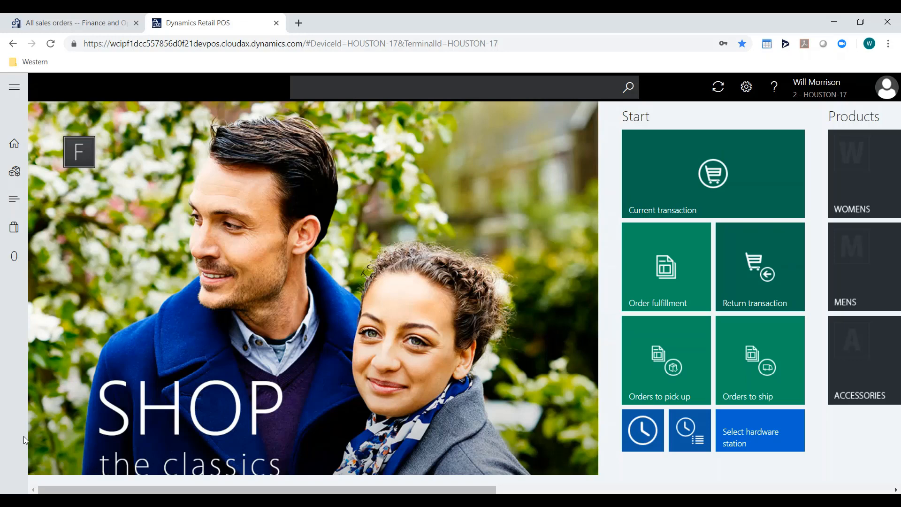
mouse_move(680, 203)
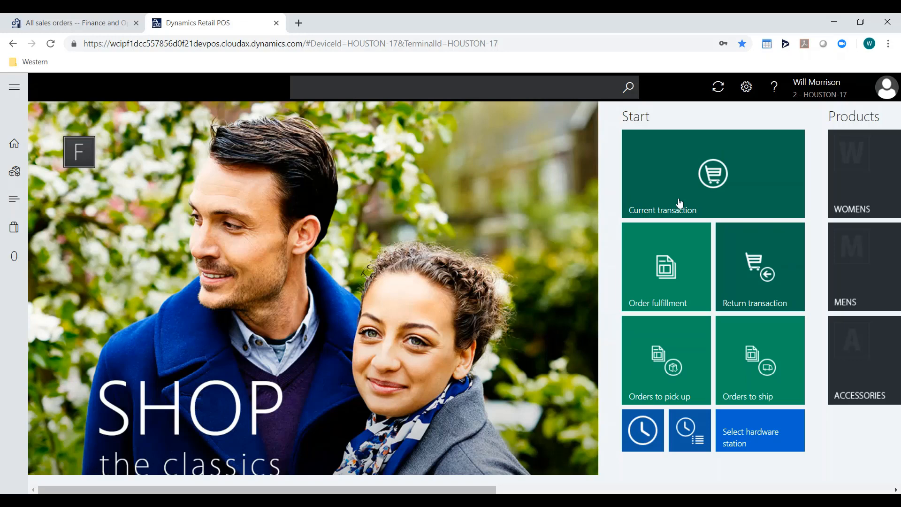
left_click(712, 174)
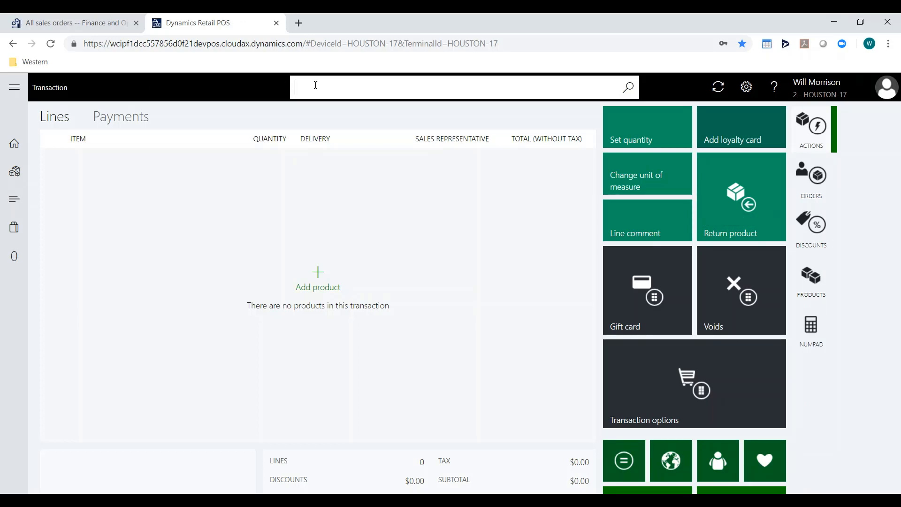
type("Karen")
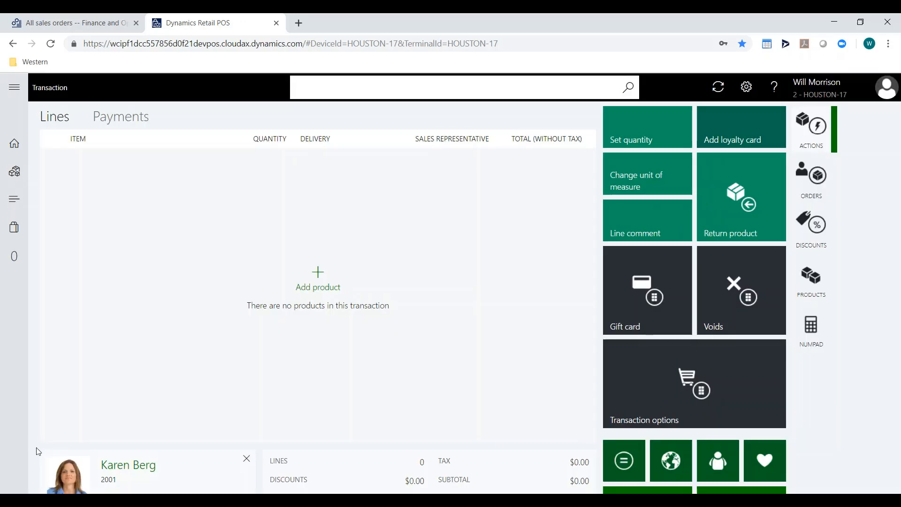
mouse_move(173, 370)
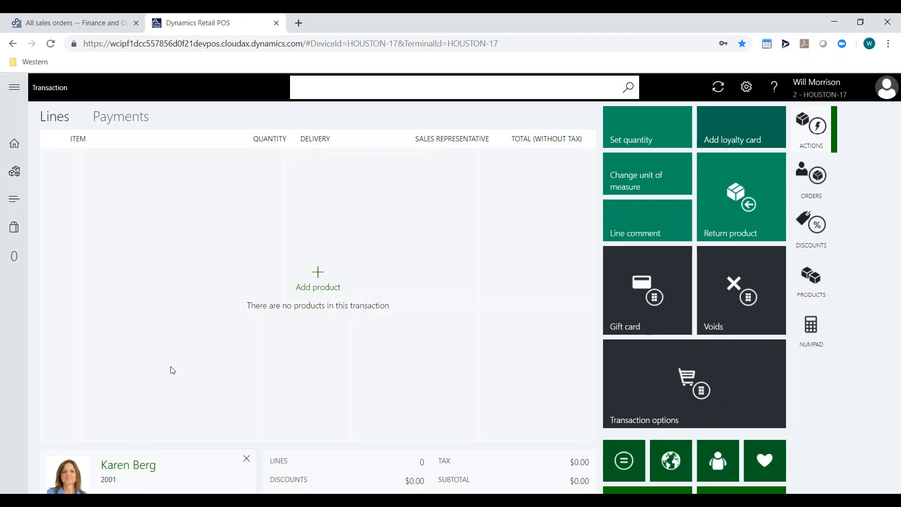
mouse_move(360, 290)
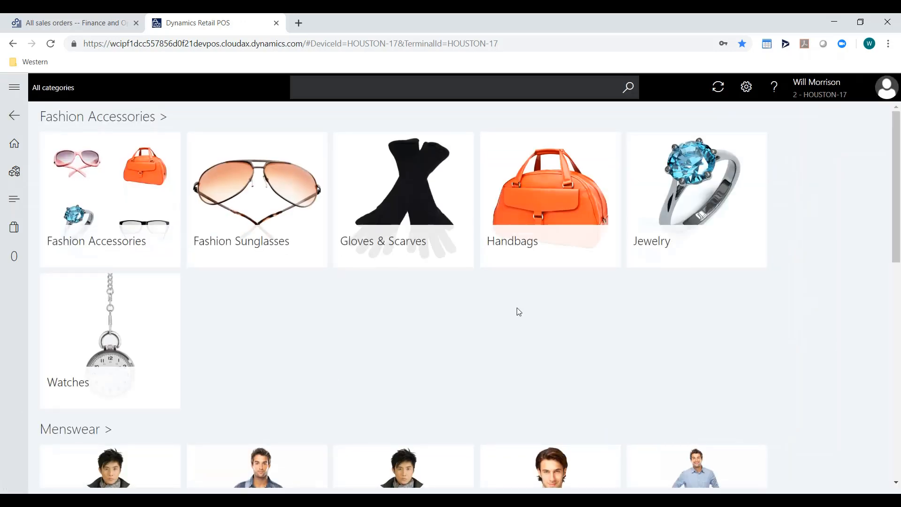
mouse_move(379, 406)
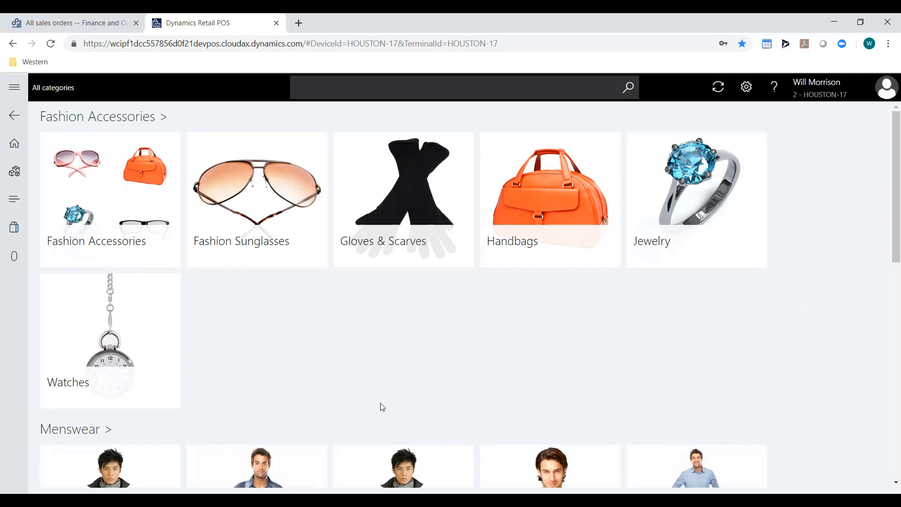
mouse_move(452, 274)
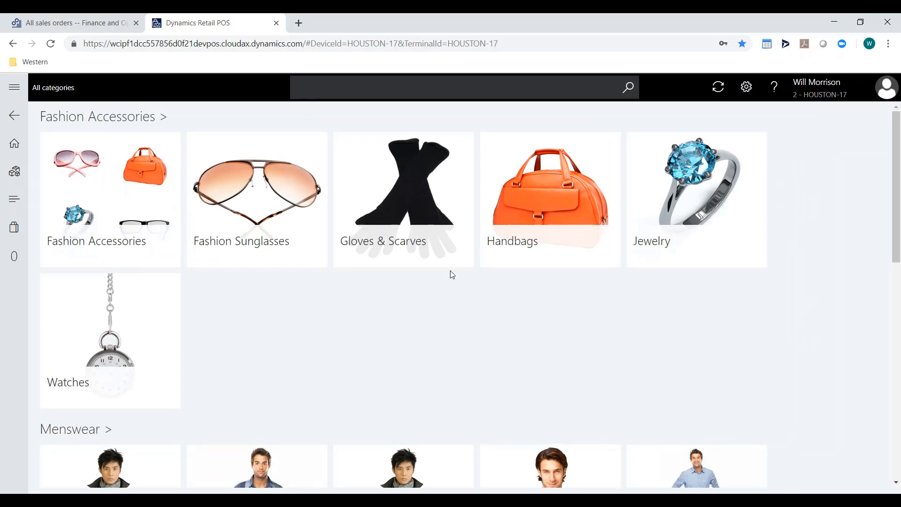
Bring up White Cotton Gloves from Gloves & Scarves with size L selected.
left_click(402, 198)
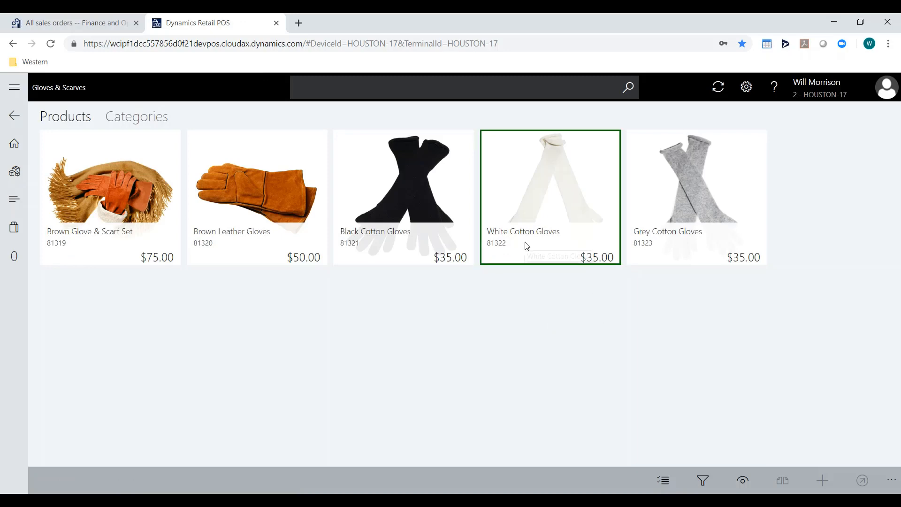
left_click(549, 197)
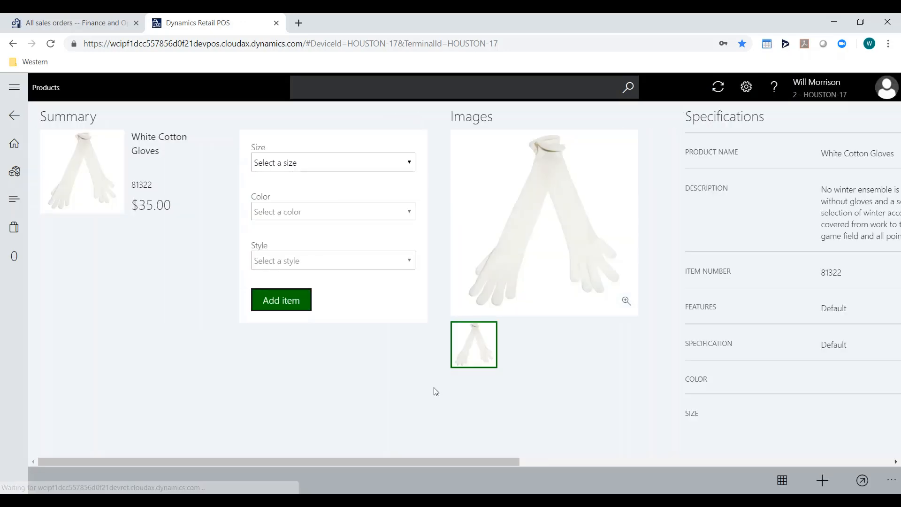
left_click(333, 163)
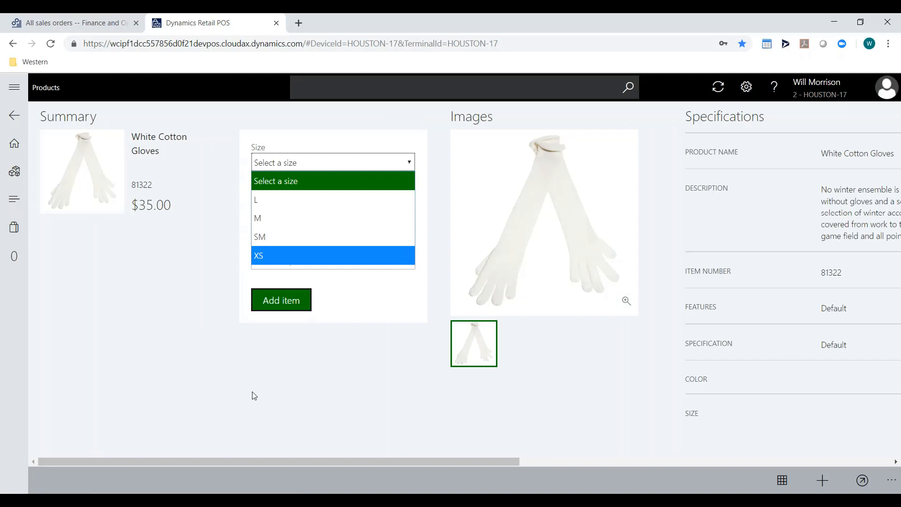
left_click(257, 199)
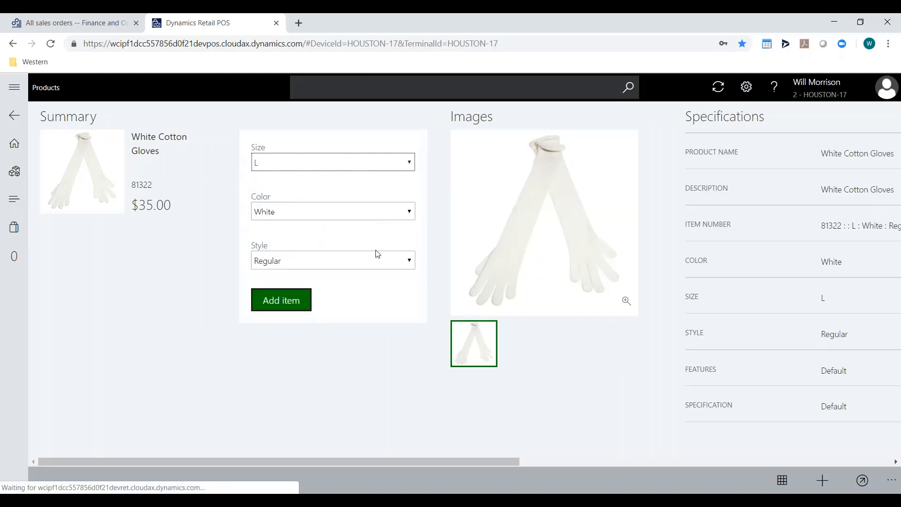
mouse_move(862, 481)
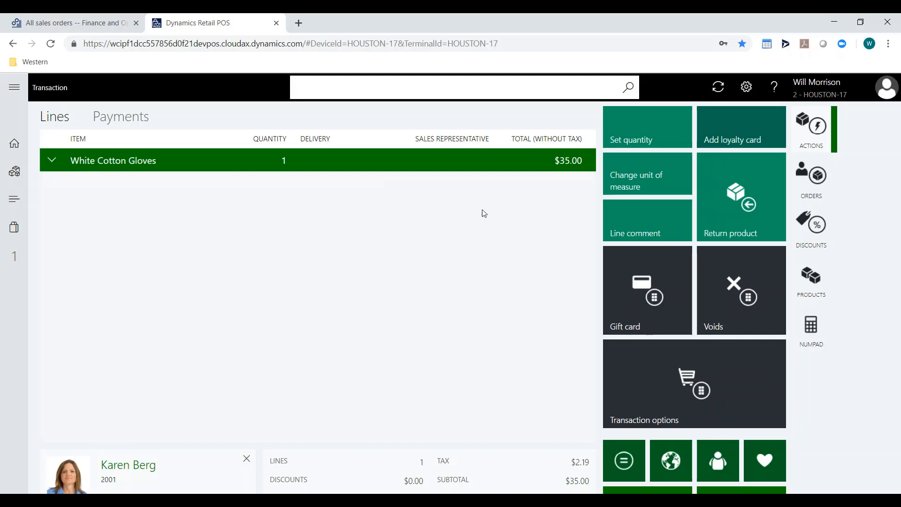
mouse_move(427, 325)
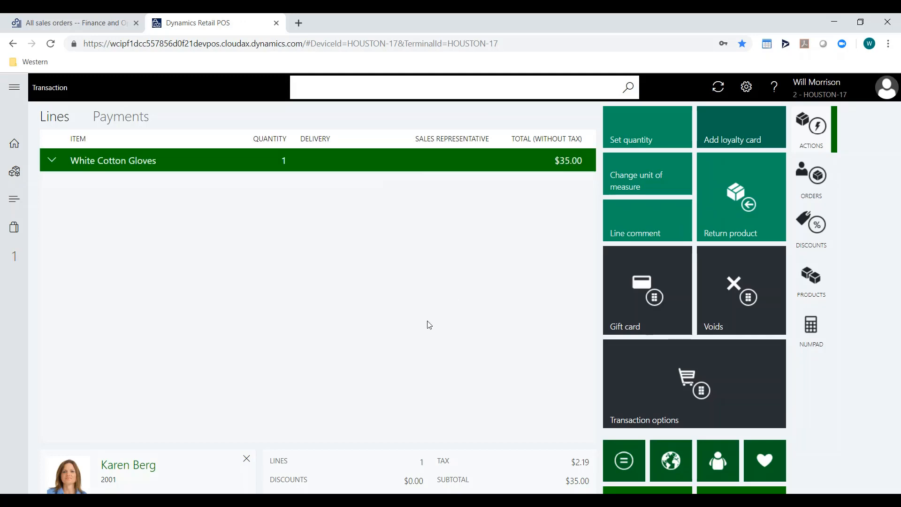
mouse_move(622, 227)
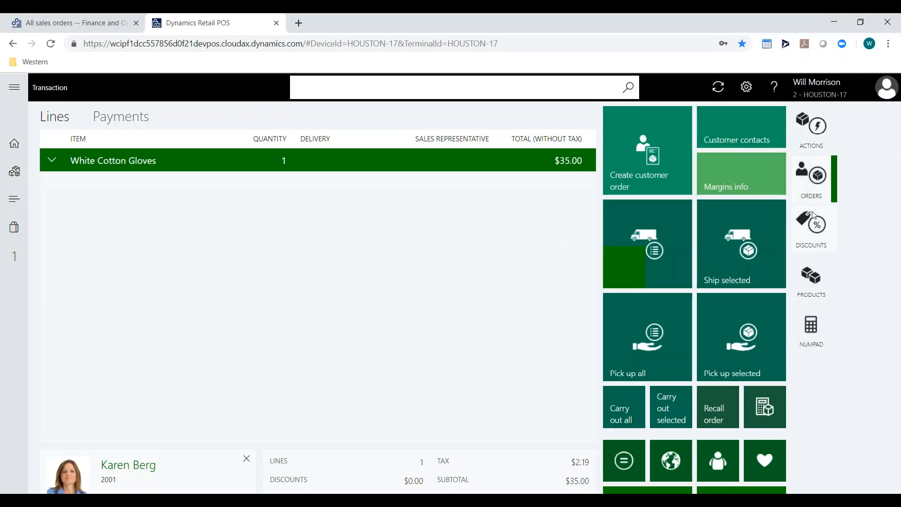
mouse_move(748, 138)
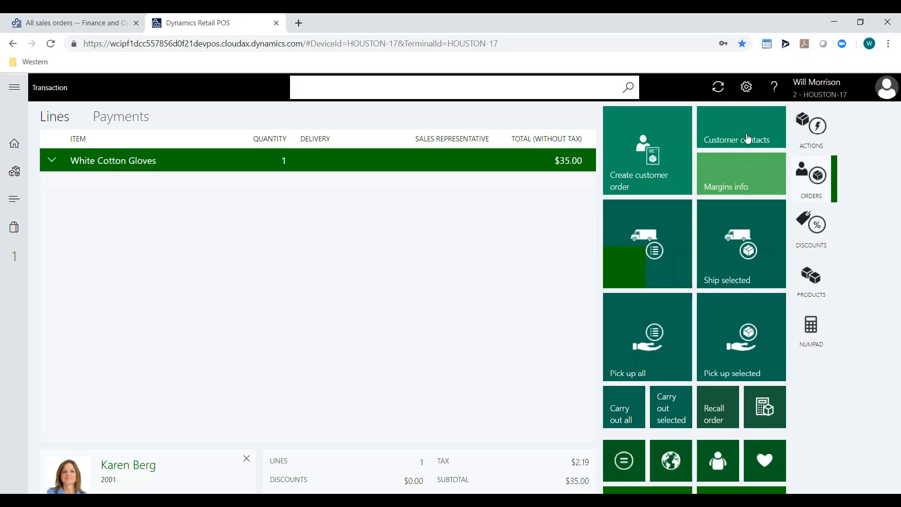
Add the gloves at $35.00 and view their margin details (cost 10, margin 71.43%).
left_click(741, 127)
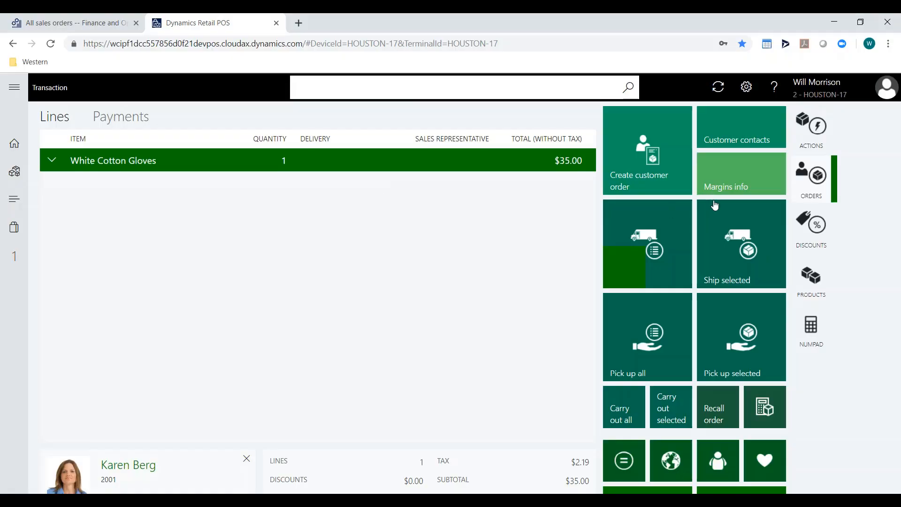
left_click(741, 174)
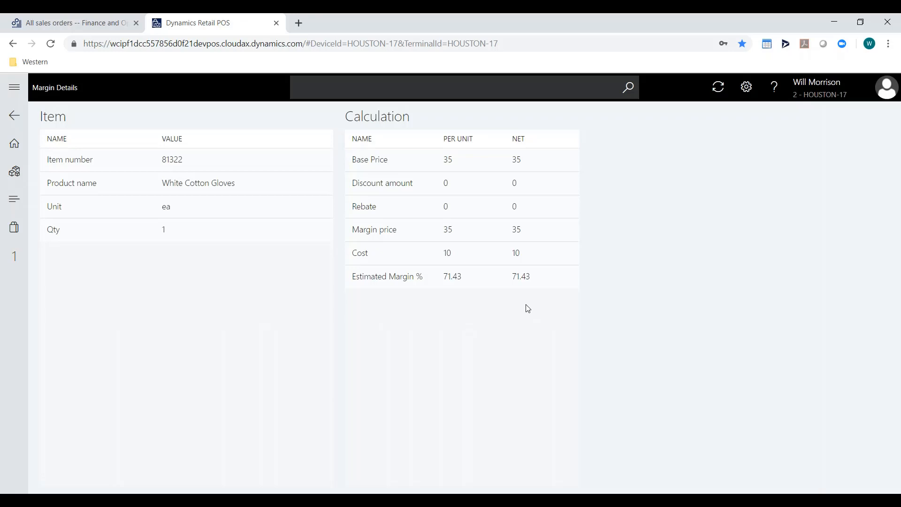
mouse_move(659, 267)
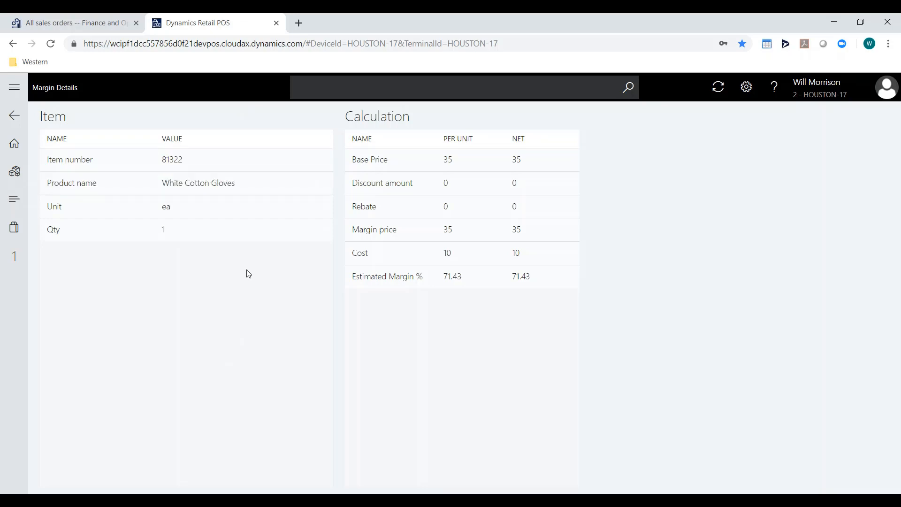
left_click(173, 229)
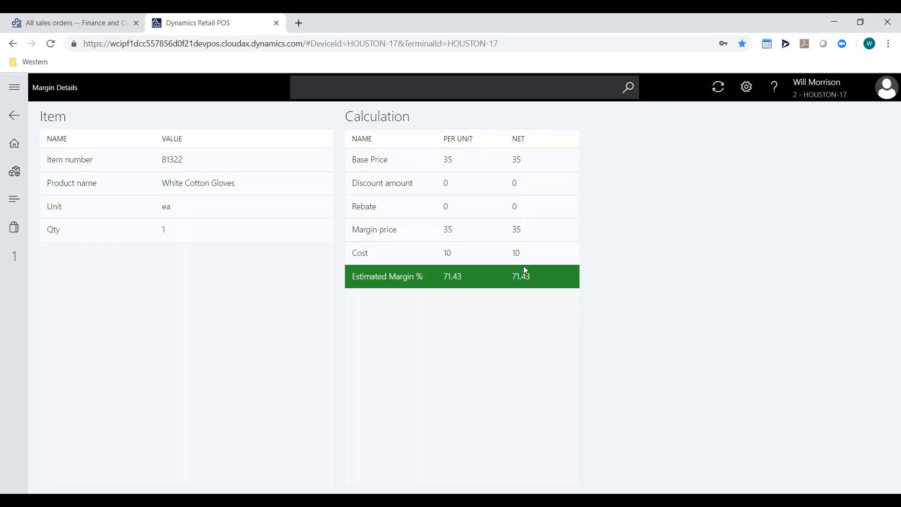
left_click(447, 253)
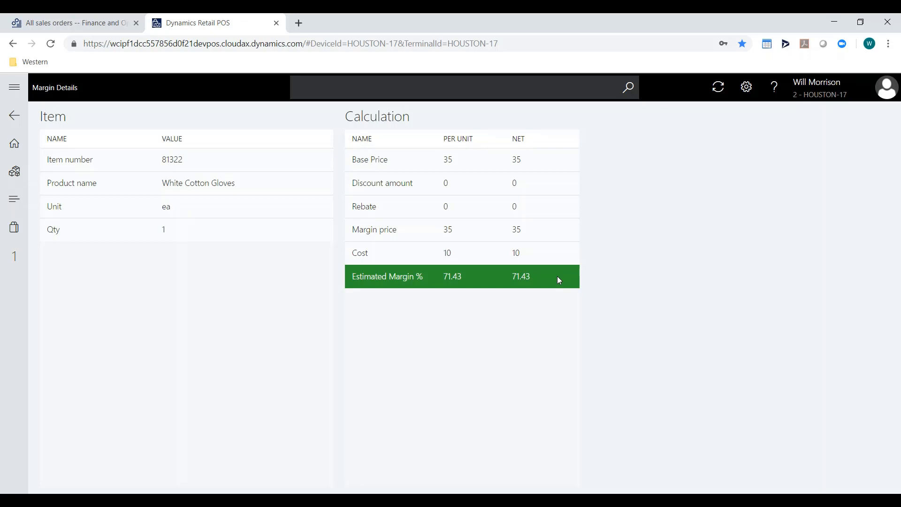
left_click(14, 115)
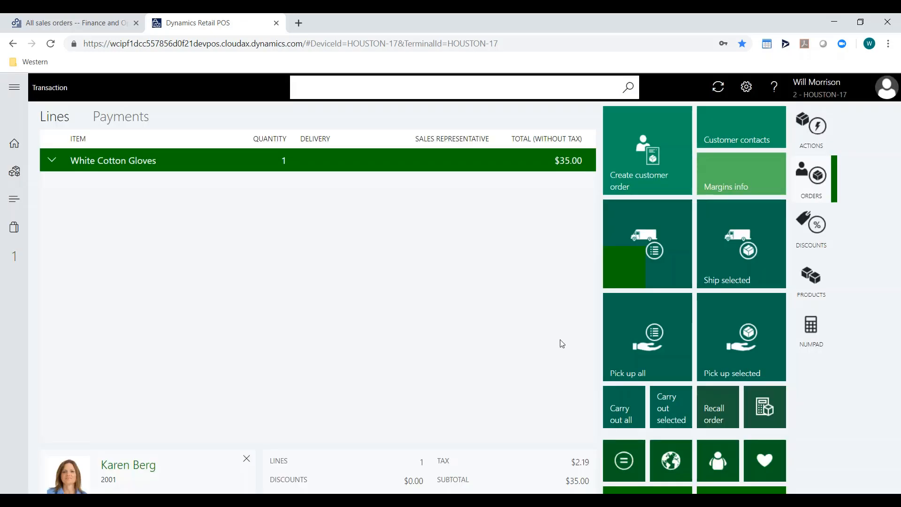
mouse_move(125, 242)
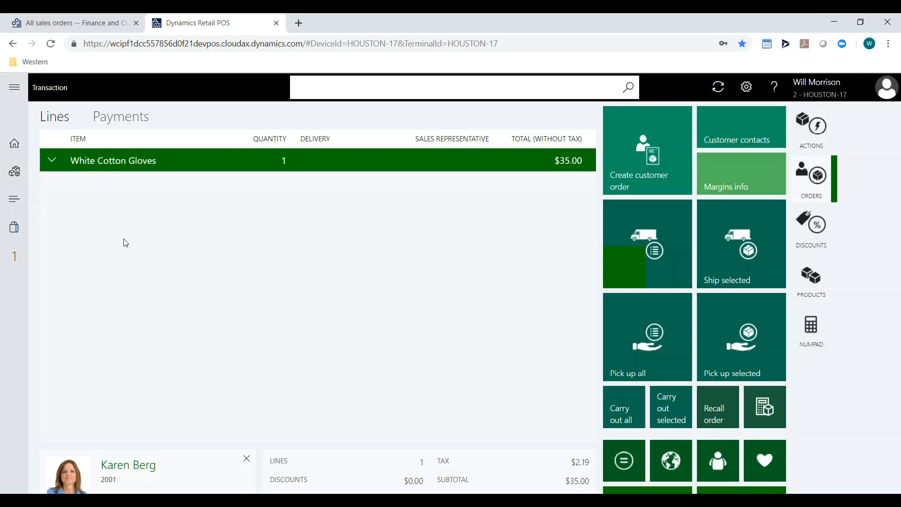
mouse_move(735, 262)
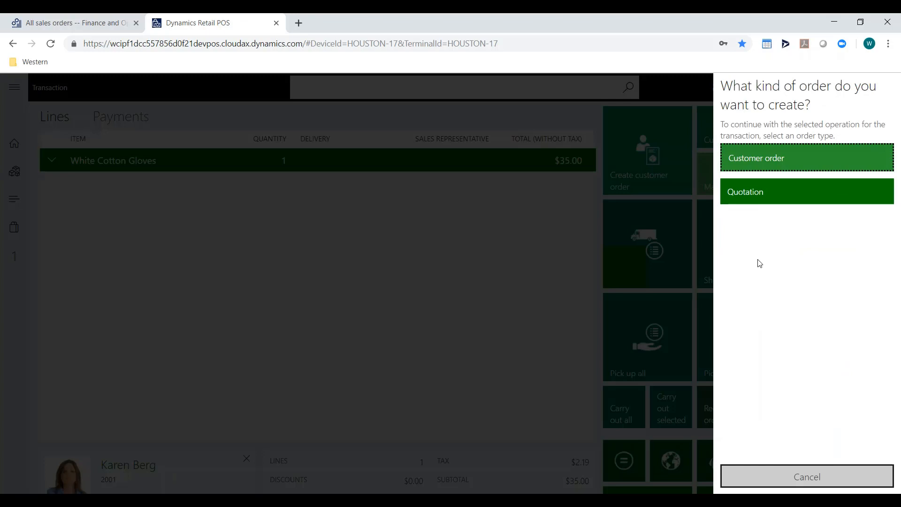
Create a customer order shipping Standard overnight with $25.00 charges and ship date March 8, 2019.
left_click(807, 158)
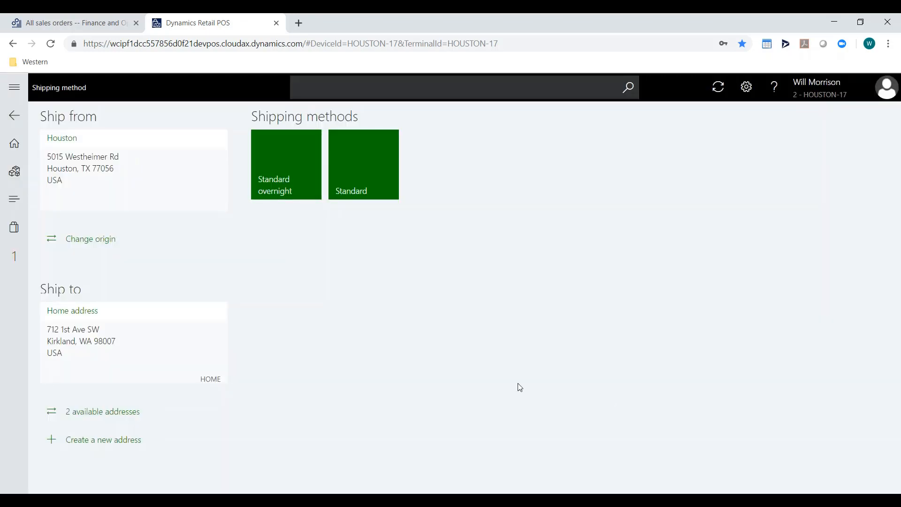
mouse_move(111, 195)
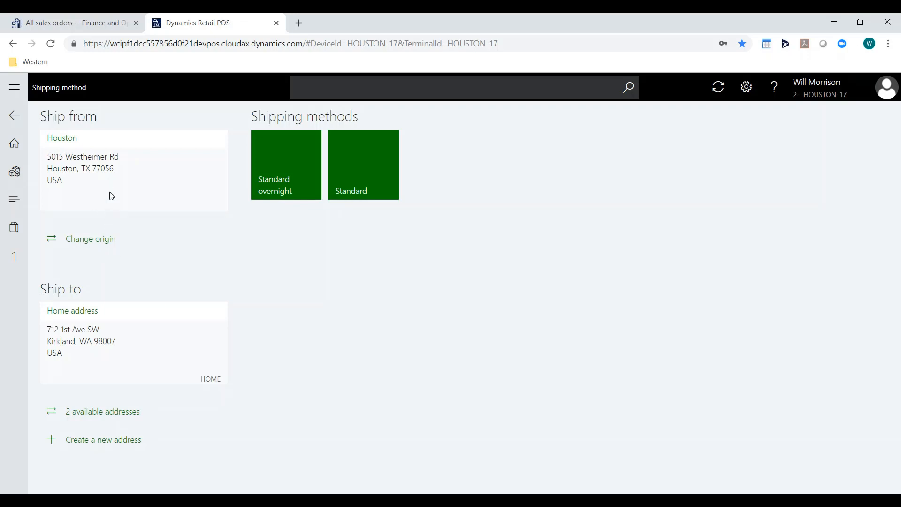
mouse_move(111, 367)
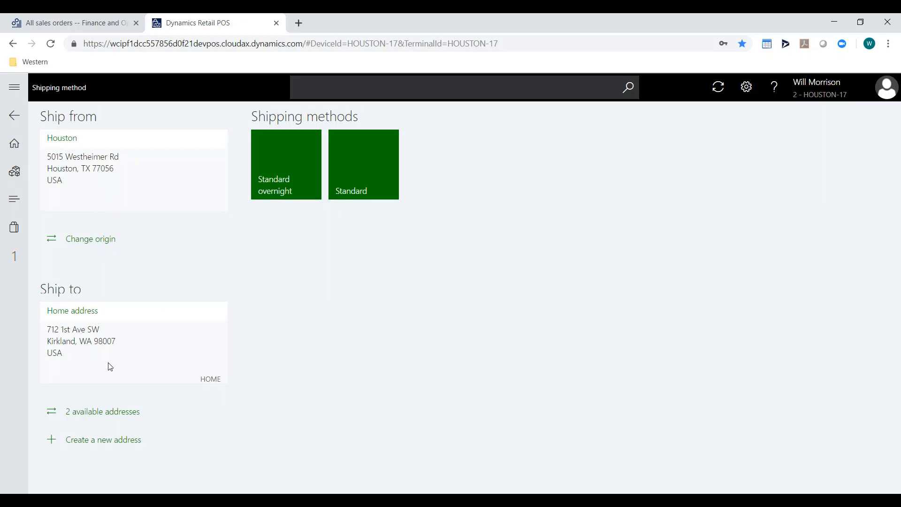
mouse_move(281, 107)
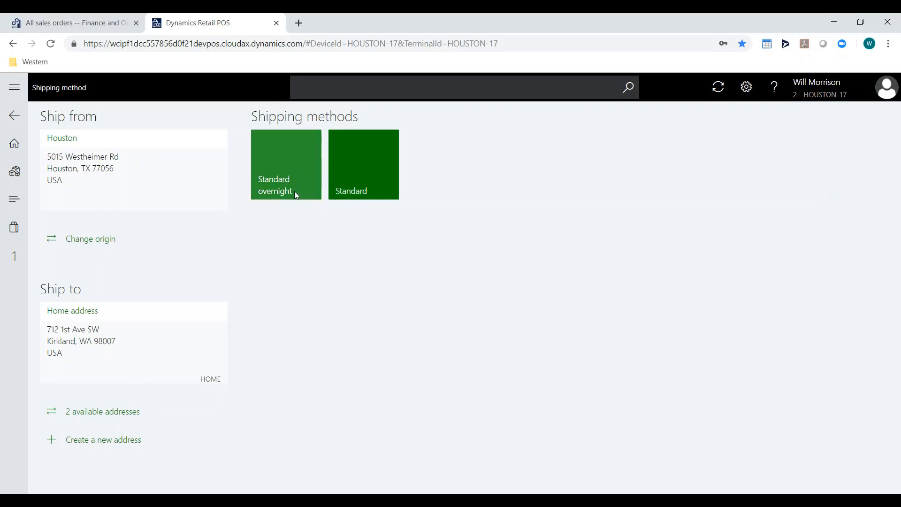
left_click(285, 165)
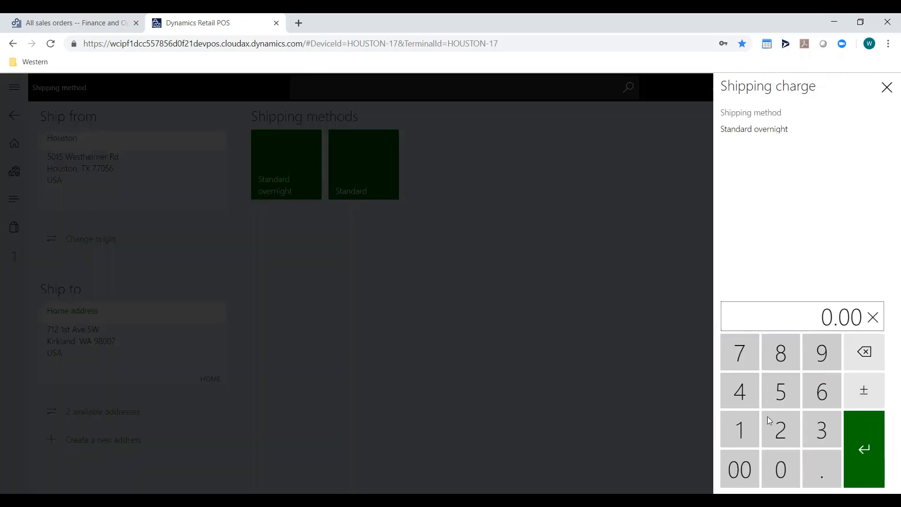
left_click(780, 390)
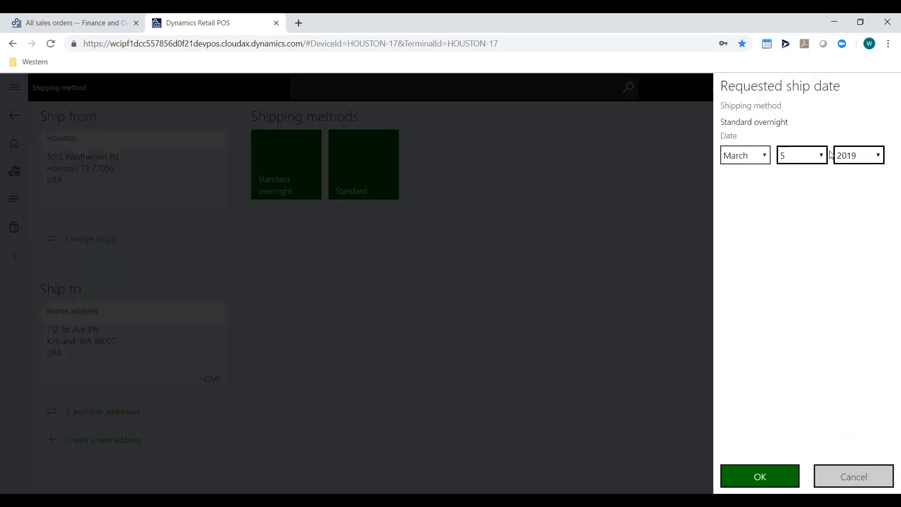
left_click(801, 155)
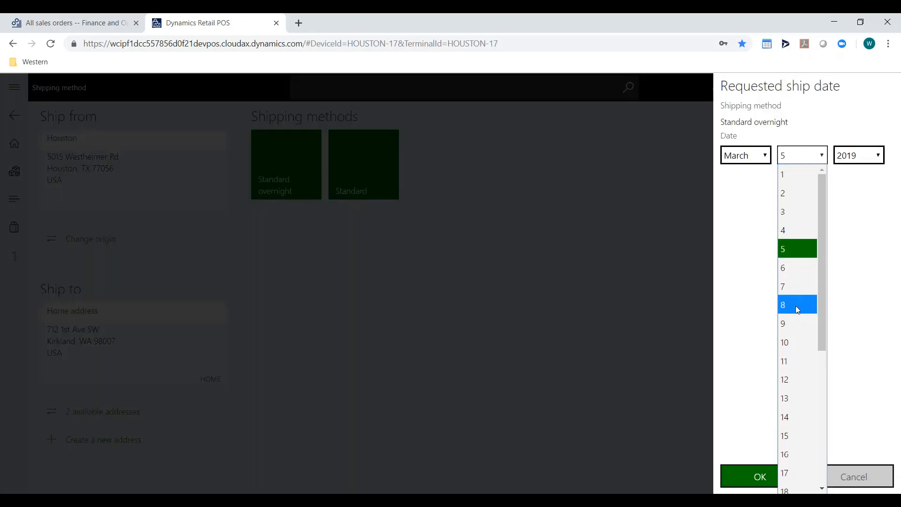
left_click(783, 304)
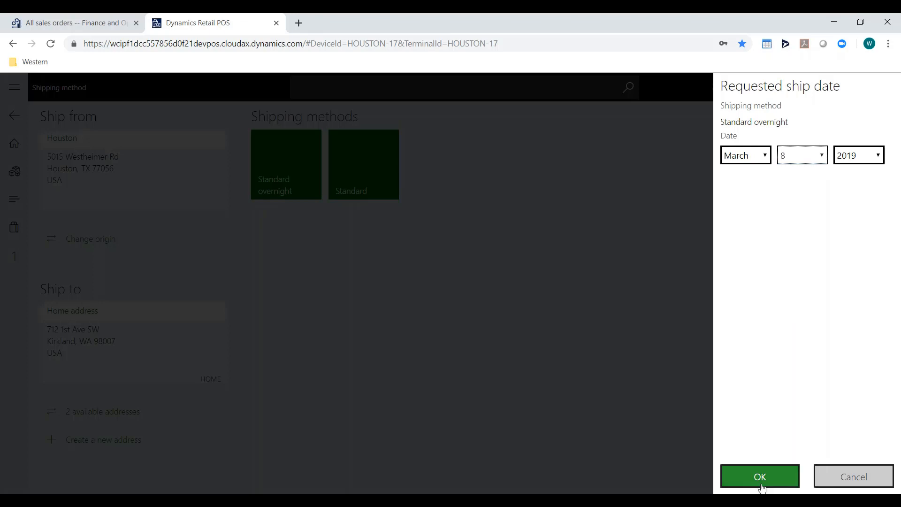
left_click(760, 476)
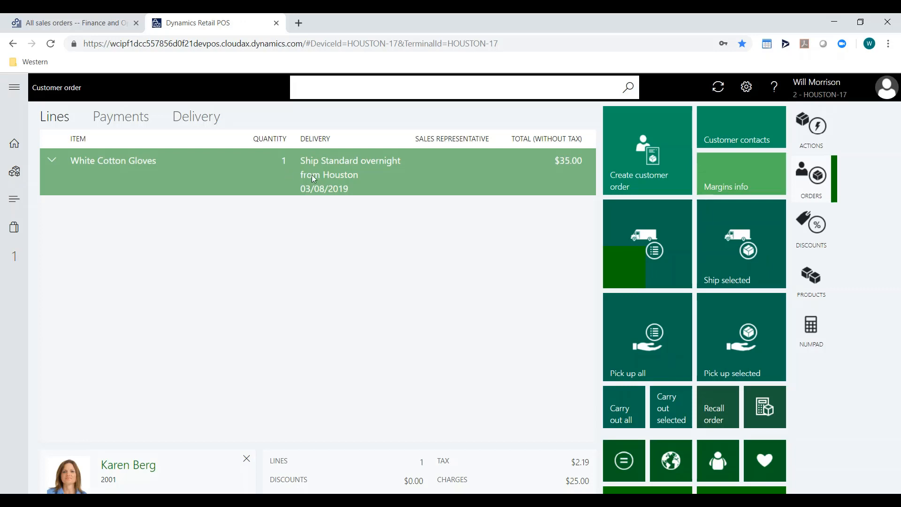
mouse_move(378, 185)
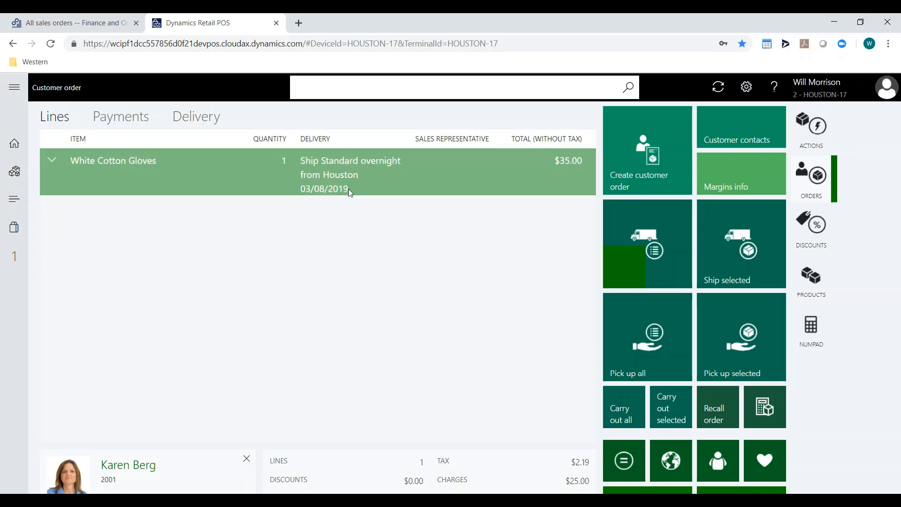
mouse_move(342, 189)
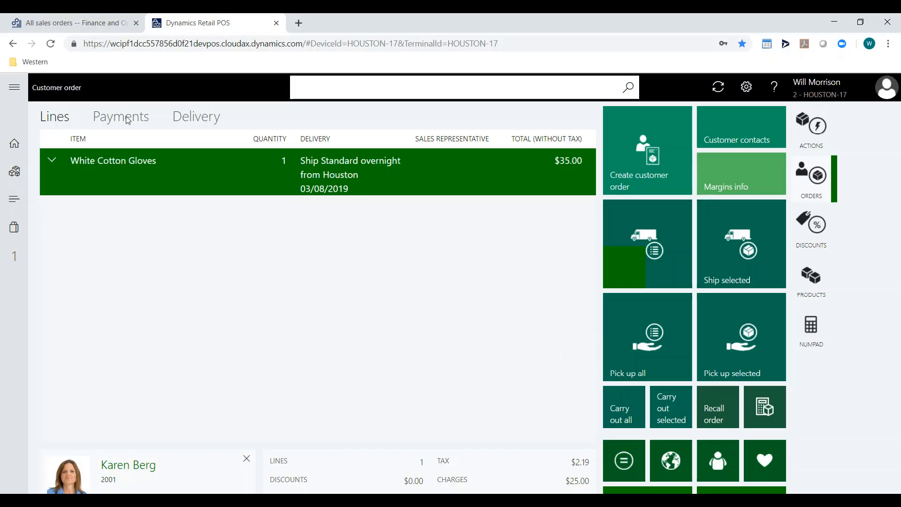
Record a $6.22 cash deposit on the order, leaving the balance to be paid later.
left_click(121, 117)
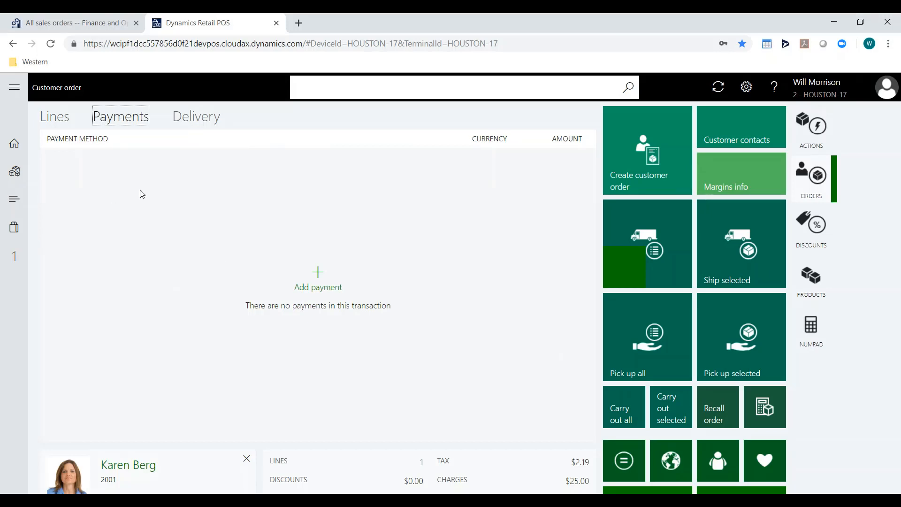
mouse_move(153, 132)
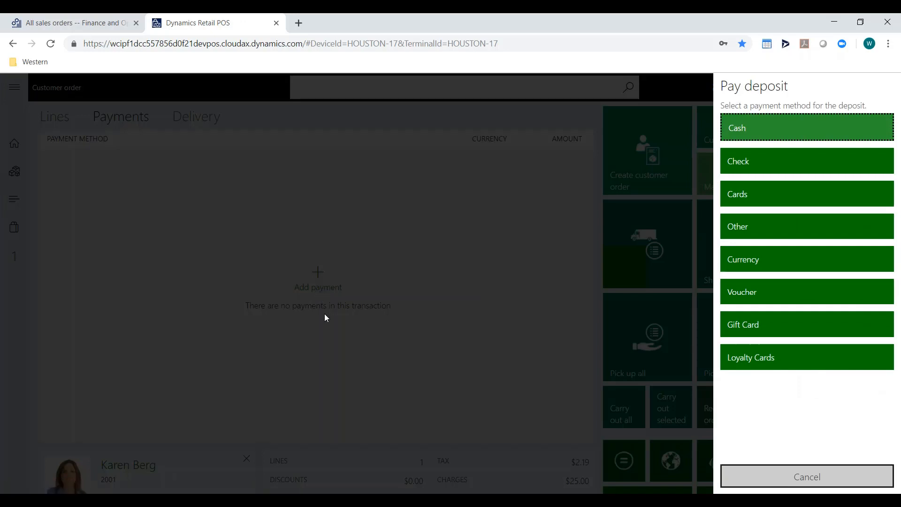
mouse_move(769, 440)
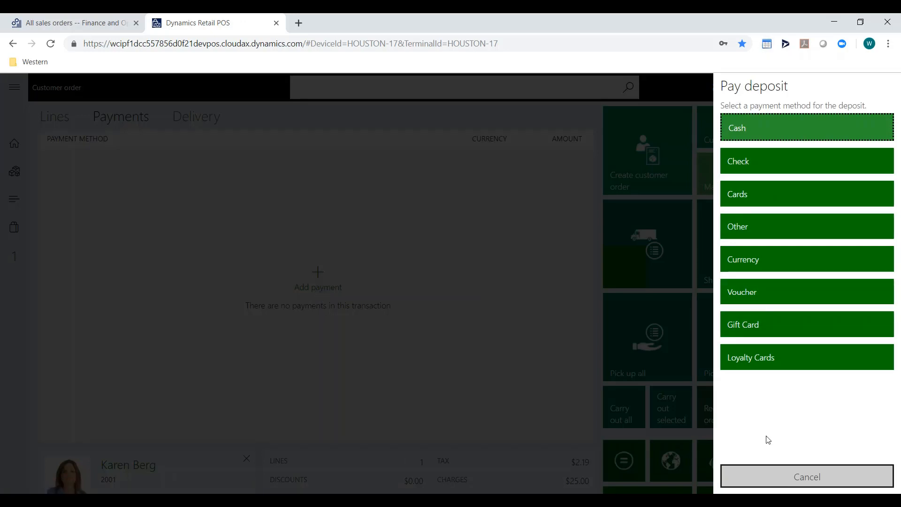
mouse_move(818, 257)
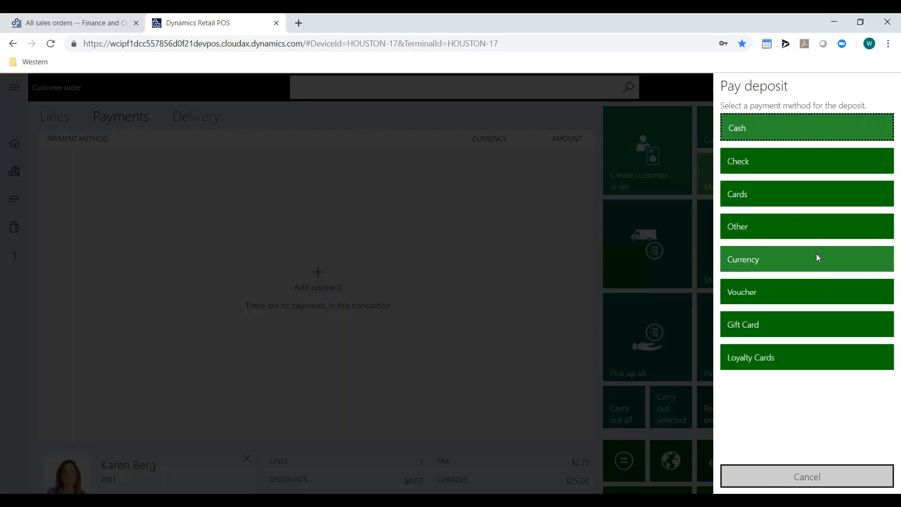
mouse_move(780, 193)
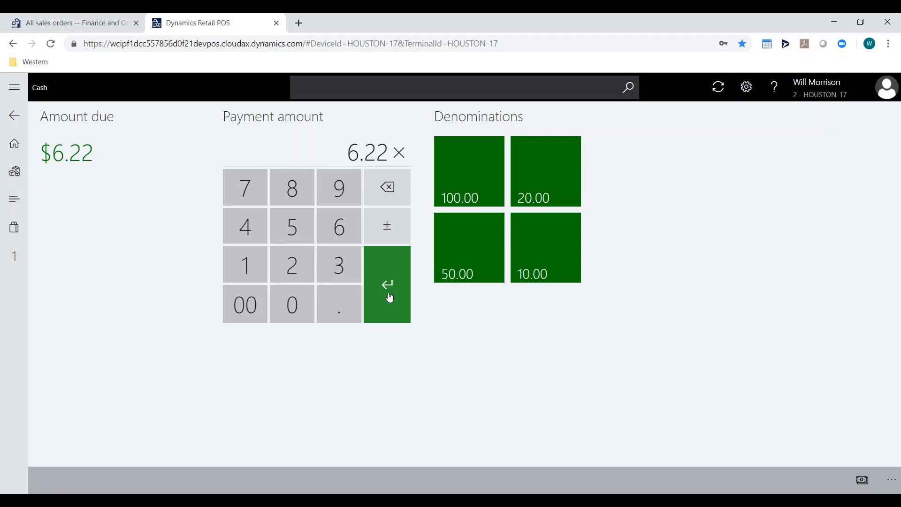
left_click(387, 285)
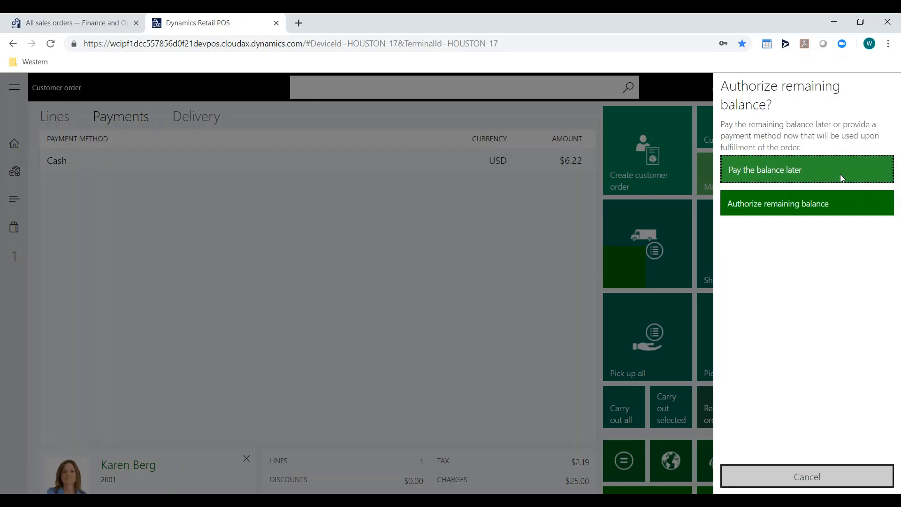
mouse_move(832, 182)
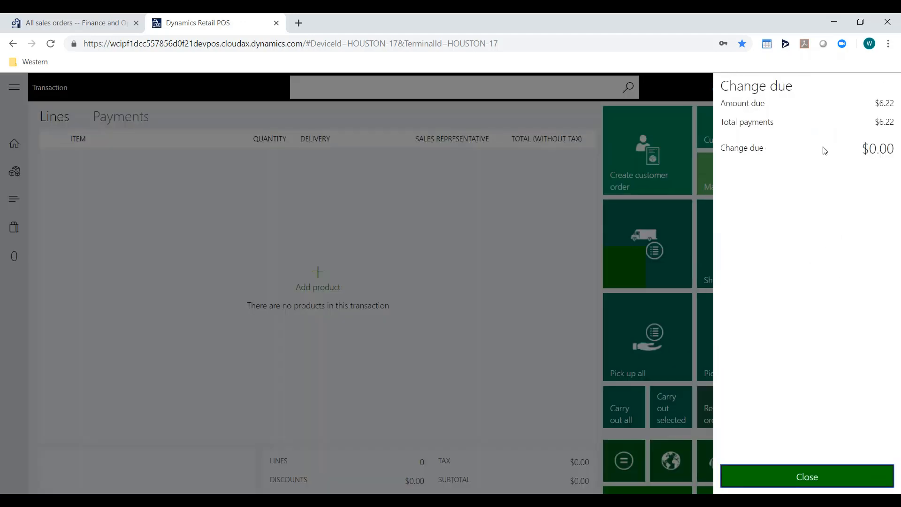
Dismiss the change due summary and switch to the All sales orders list in Finance and Operations.
left_click(808, 476)
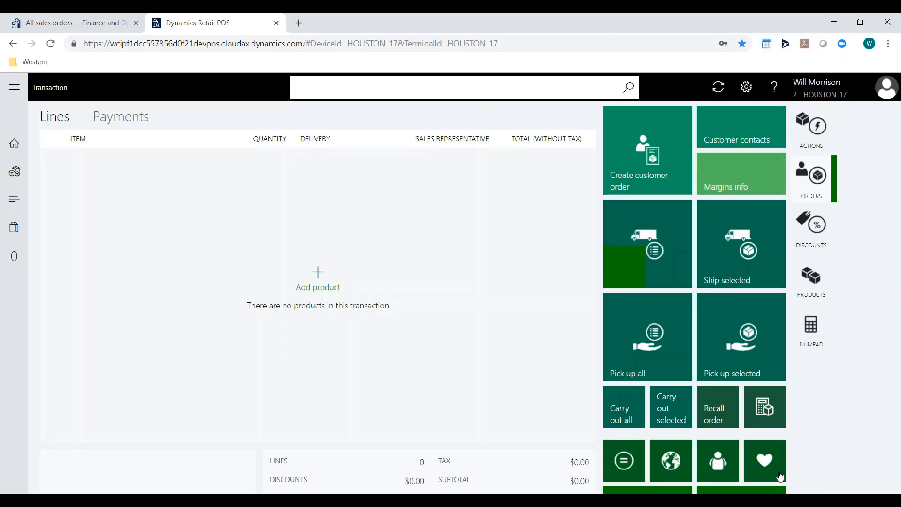
mouse_move(412, 229)
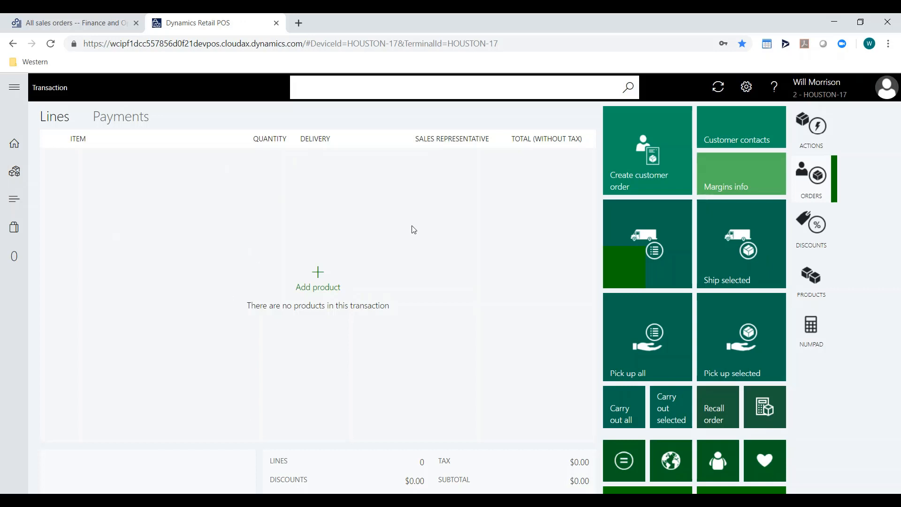
mouse_move(401, 216)
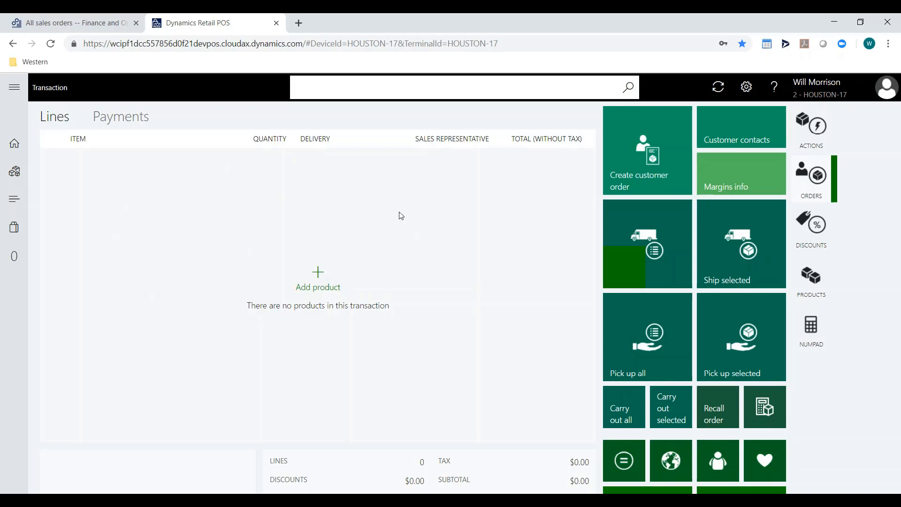
left_click(75, 22)
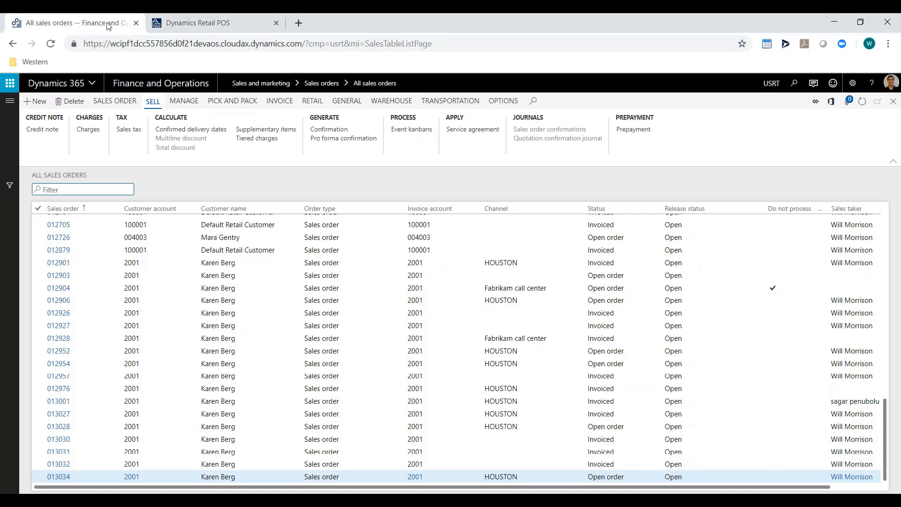
mouse_move(728, 120)
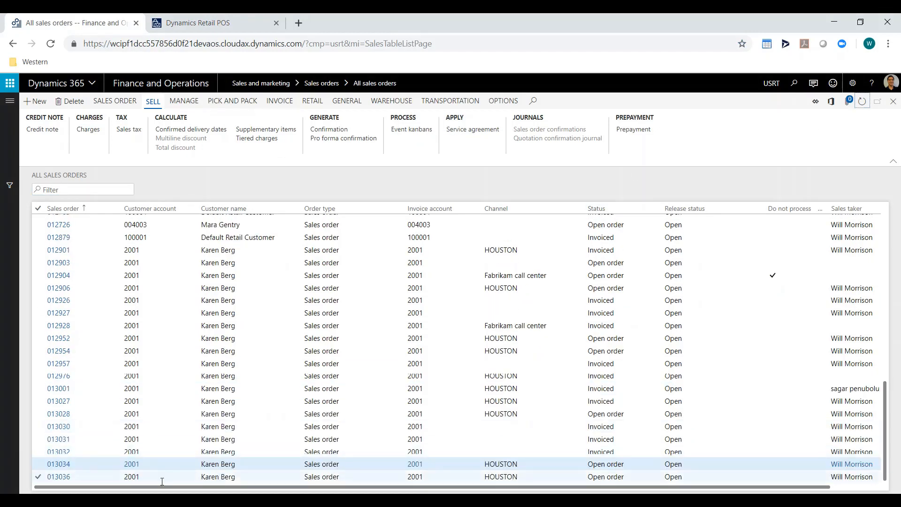
Select and open sales order 013036 for Karen Berg from the list.
left_click(131, 477)
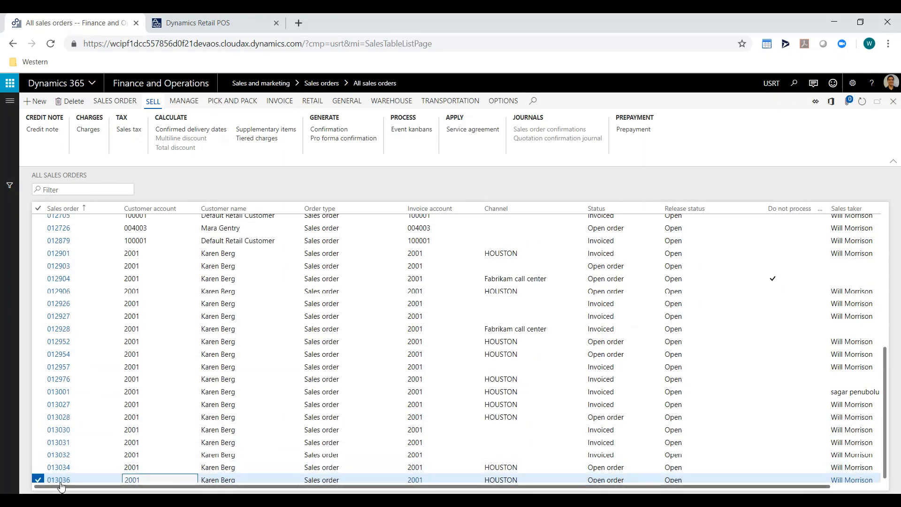
double_click(58, 480)
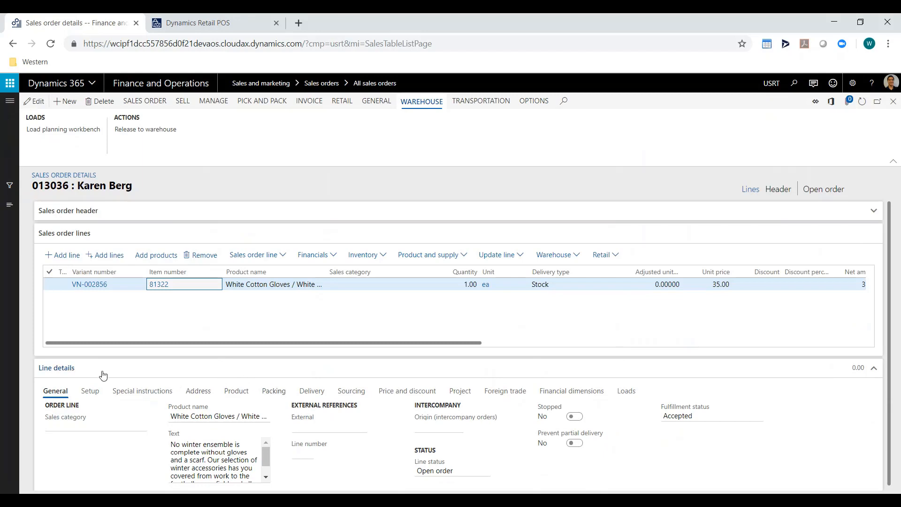
Review order 013036's line and invoicing actions, then return to Retail POS.
left_click(874, 367)
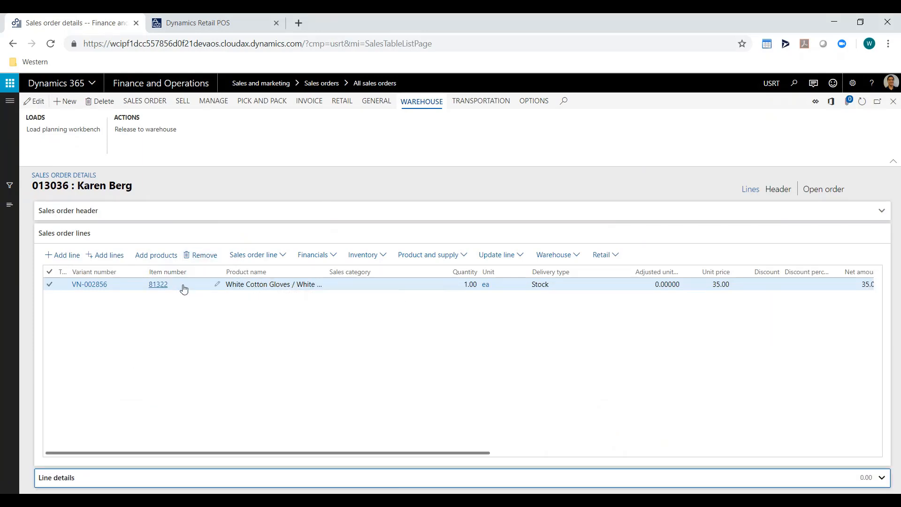
mouse_move(692, 396)
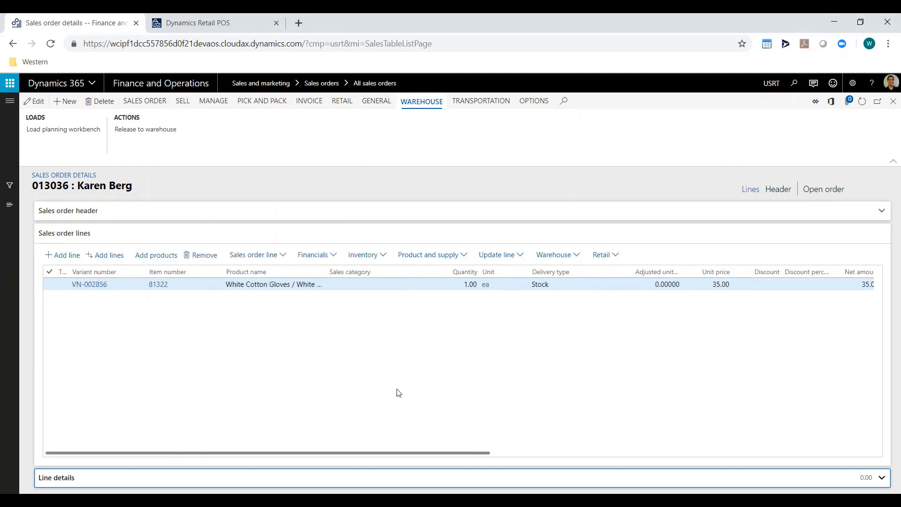
left_click(308, 100)
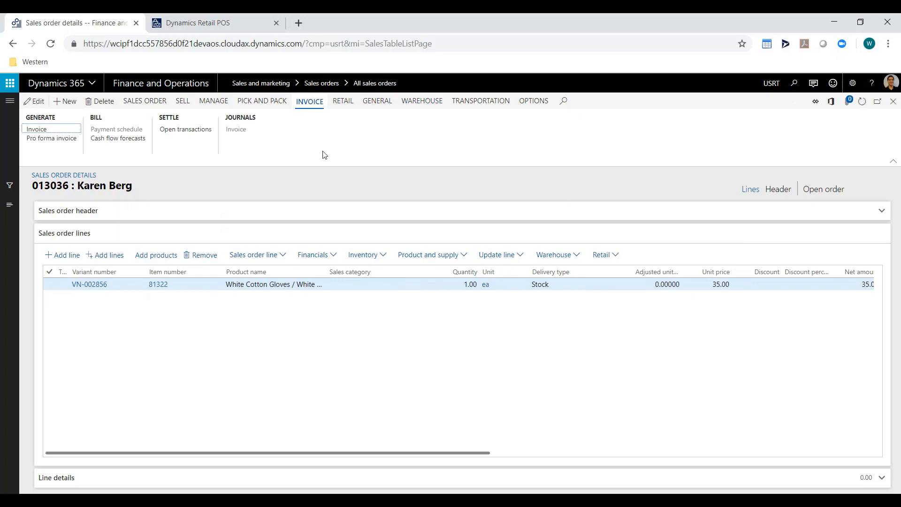
mouse_move(359, 145)
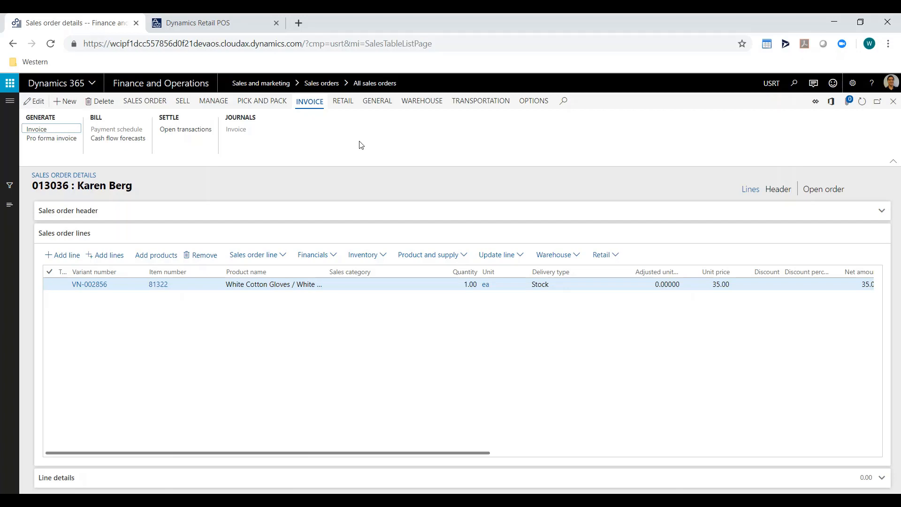
left_click(206, 23)
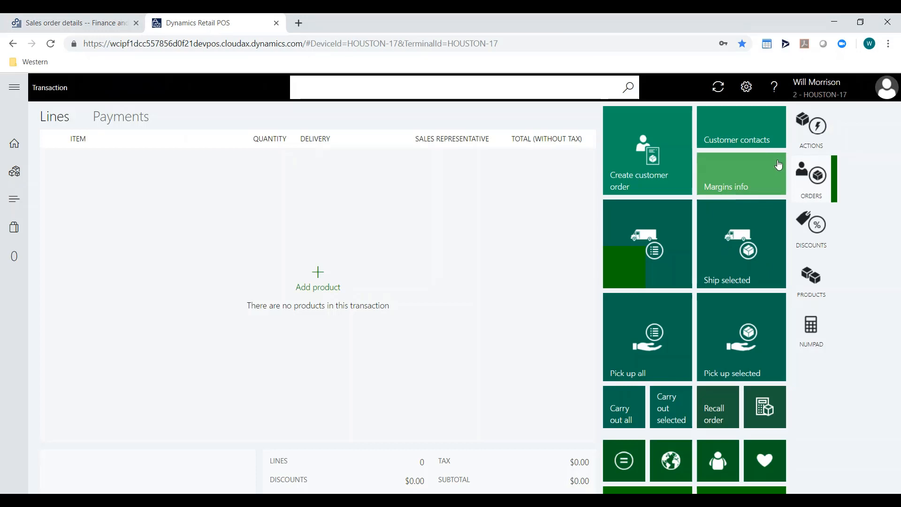